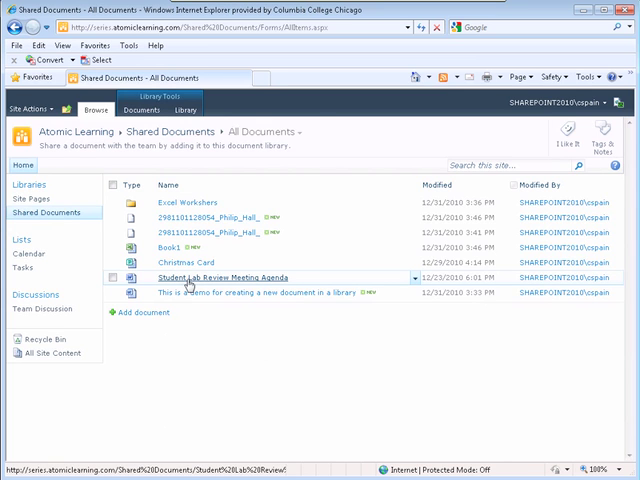
{"action": "mouse_move", "coordinate": [339, 285]}
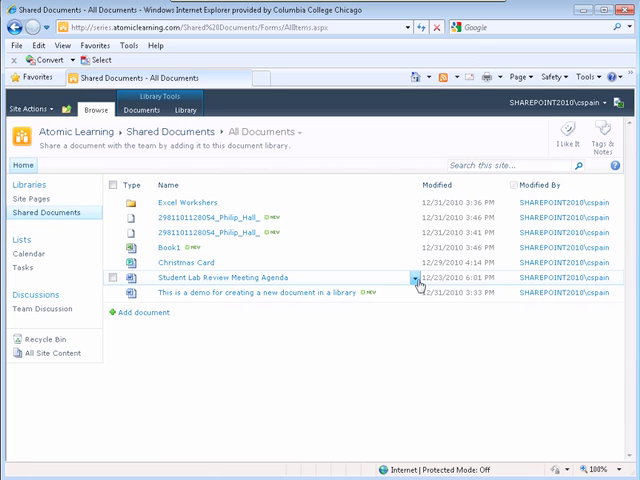
- Open the Student Lab Review Meeting Agenda dropdown menu of view, edit, check-out and delete options
{"action": "left_click", "coordinate": [415, 278]}
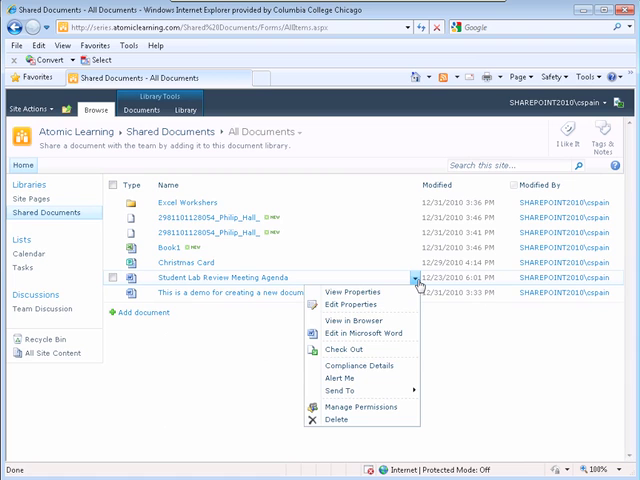
{"action": "mouse_move", "coordinate": [355, 295]}
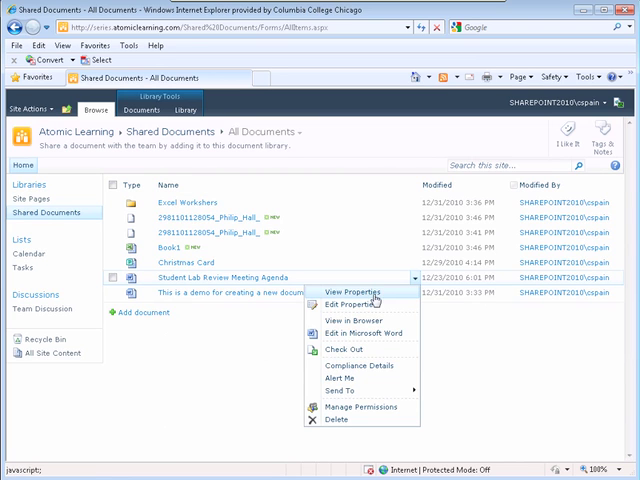
{"action": "mouse_move", "coordinate": [360, 302]}
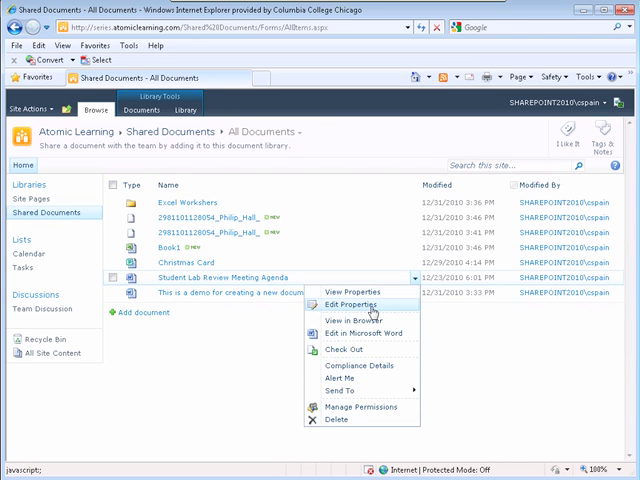
{"action": "mouse_move", "coordinate": [355, 320]}
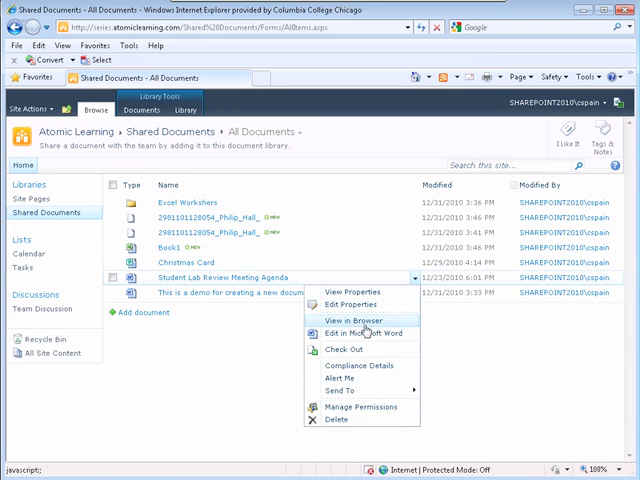
{"action": "mouse_move", "coordinate": [362, 333]}
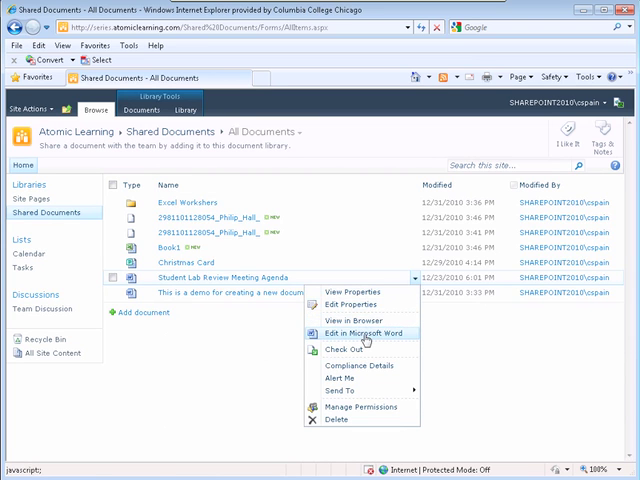
{"action": "mouse_move", "coordinate": [360, 362]}
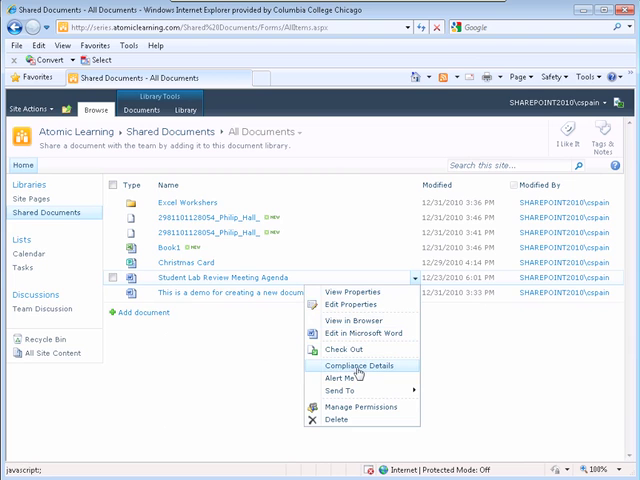
{"action": "mouse_move", "coordinate": [338, 378]}
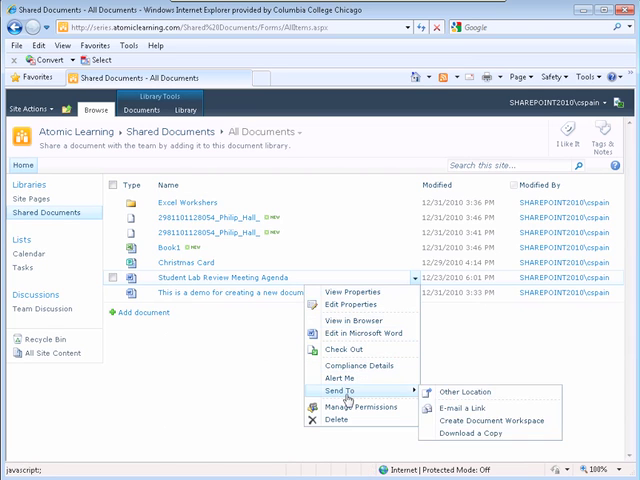
{"action": "mouse_move", "coordinate": [345, 420]}
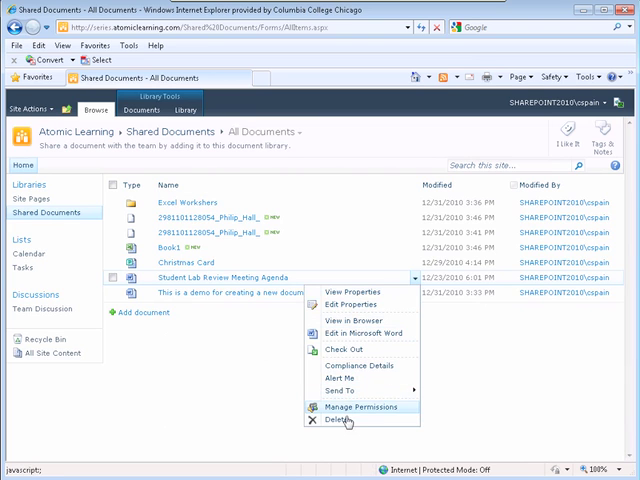
{"action": "mouse_move", "coordinate": [345, 355]}
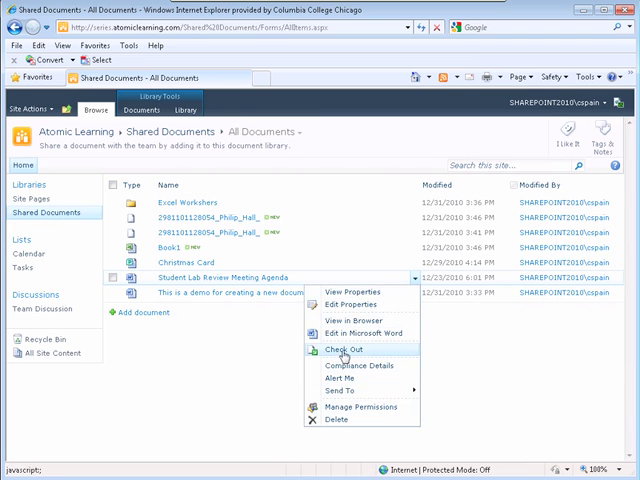
- Choose Check Out for the meeting agenda, bringing up the Meeting Agenda.doc confirmation prompt
{"action": "left_click", "coordinate": [342, 351]}
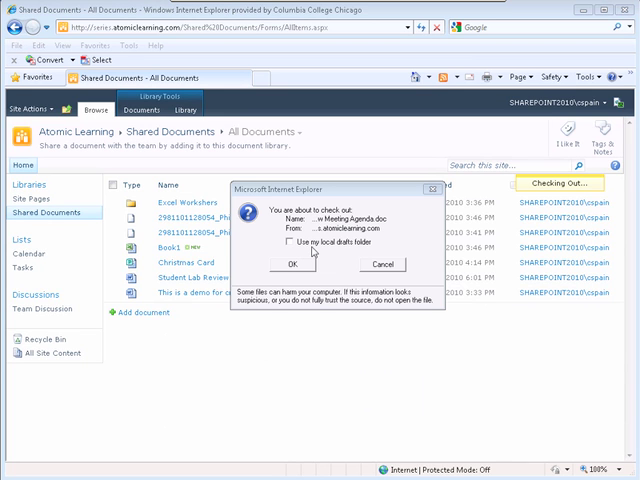
{"action": "mouse_move", "coordinate": [340, 255]}
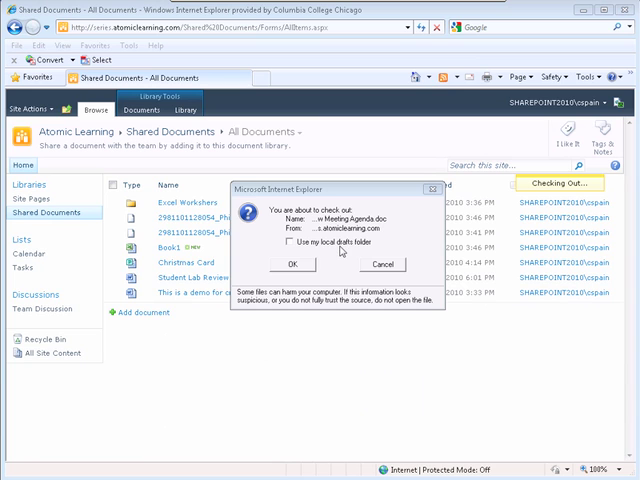
{"action": "mouse_move", "coordinate": [312, 251]}
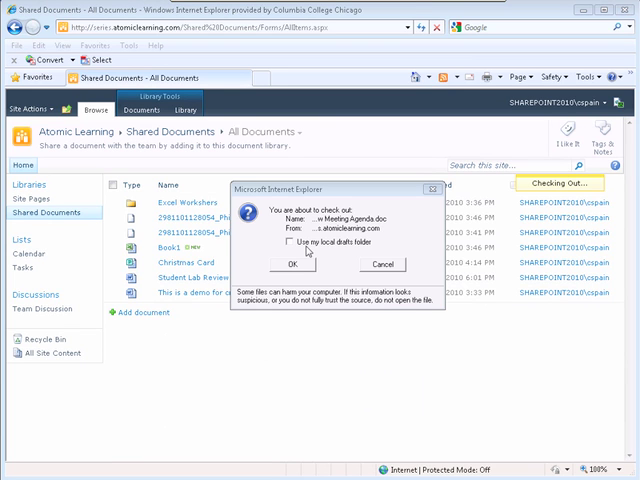